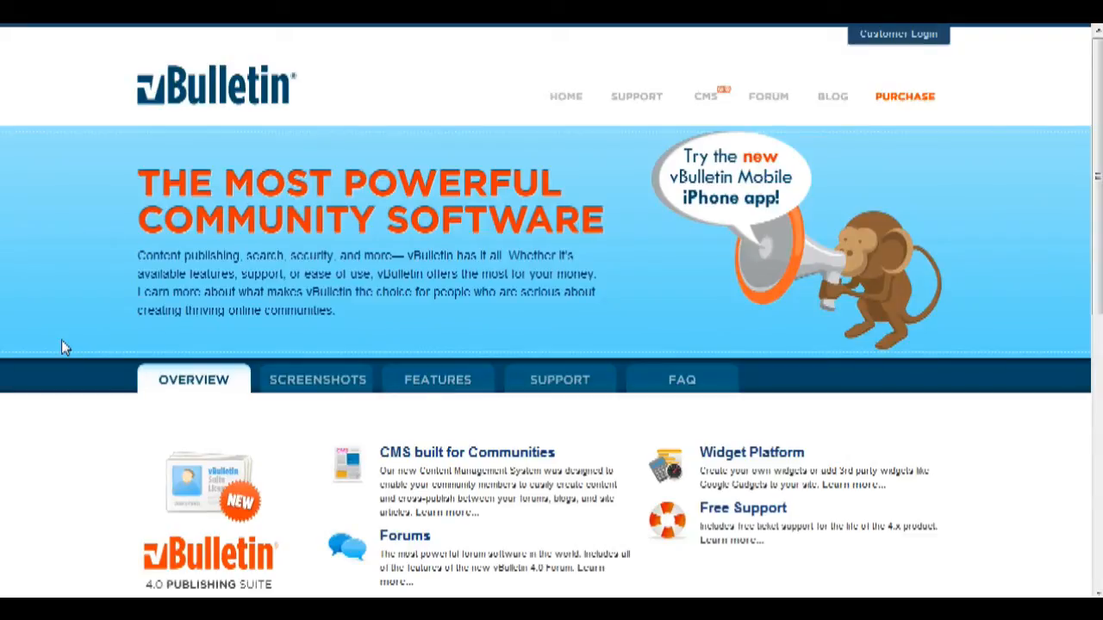
mouse_move(280, 241)
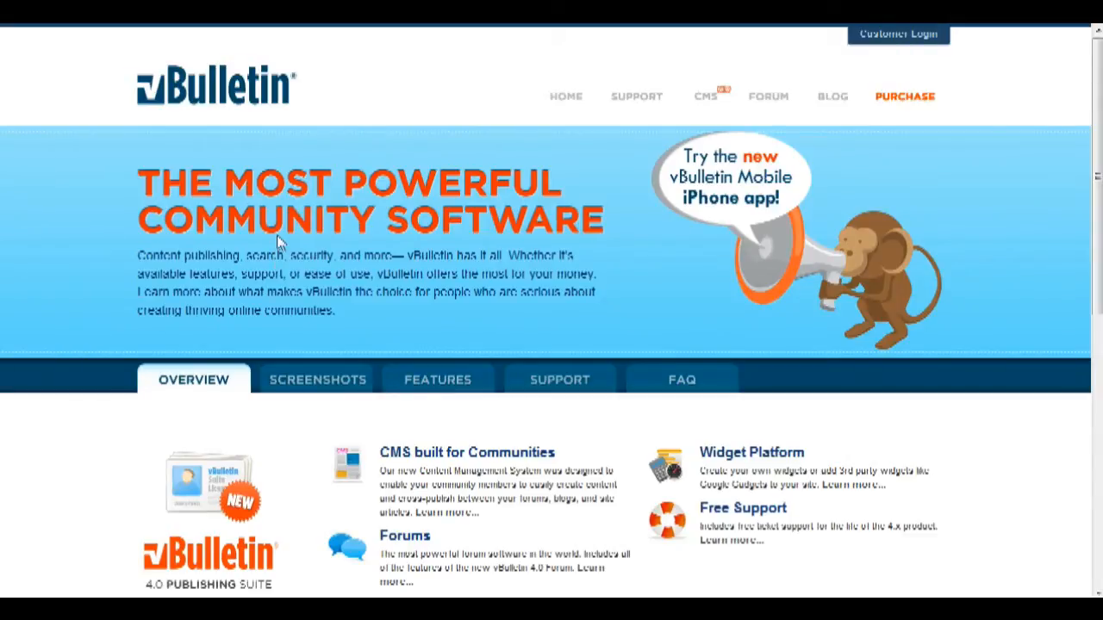
mouse_move(286, 200)
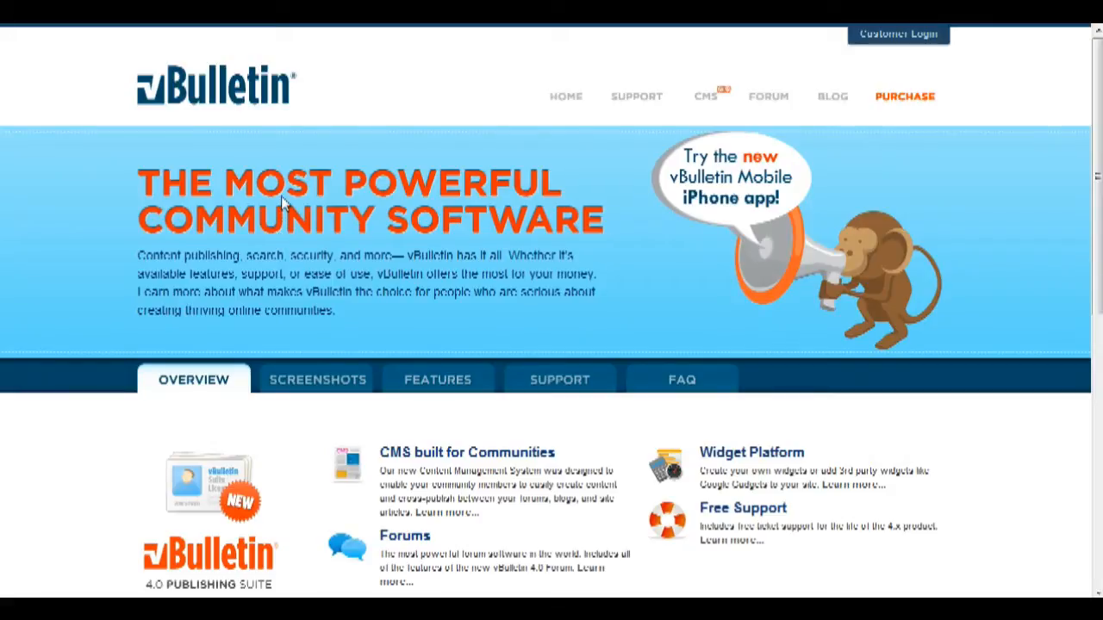
mouse_move(284, 202)
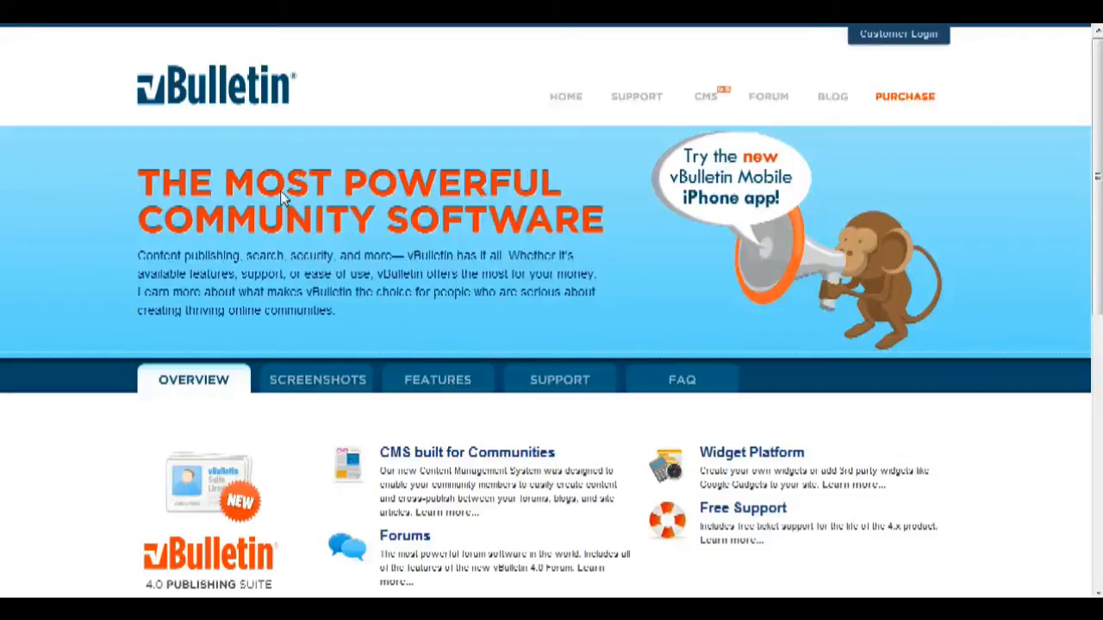
mouse_move(263, 194)
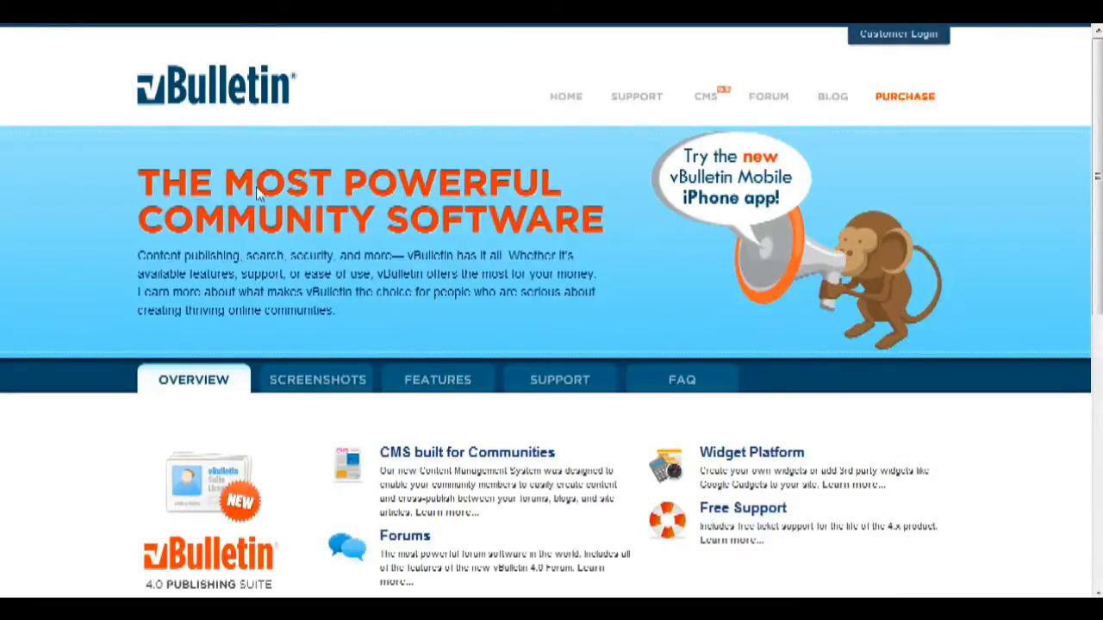
mouse_move(349, 135)
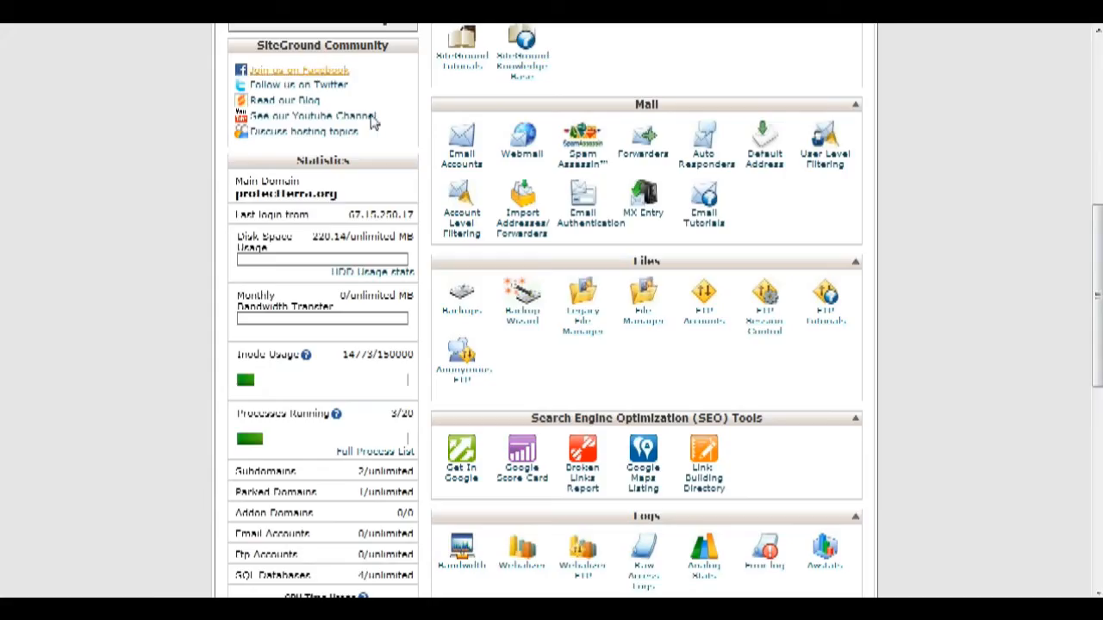
Create a MySQL database named vbbackup in cPanel
scroll(down, 3)
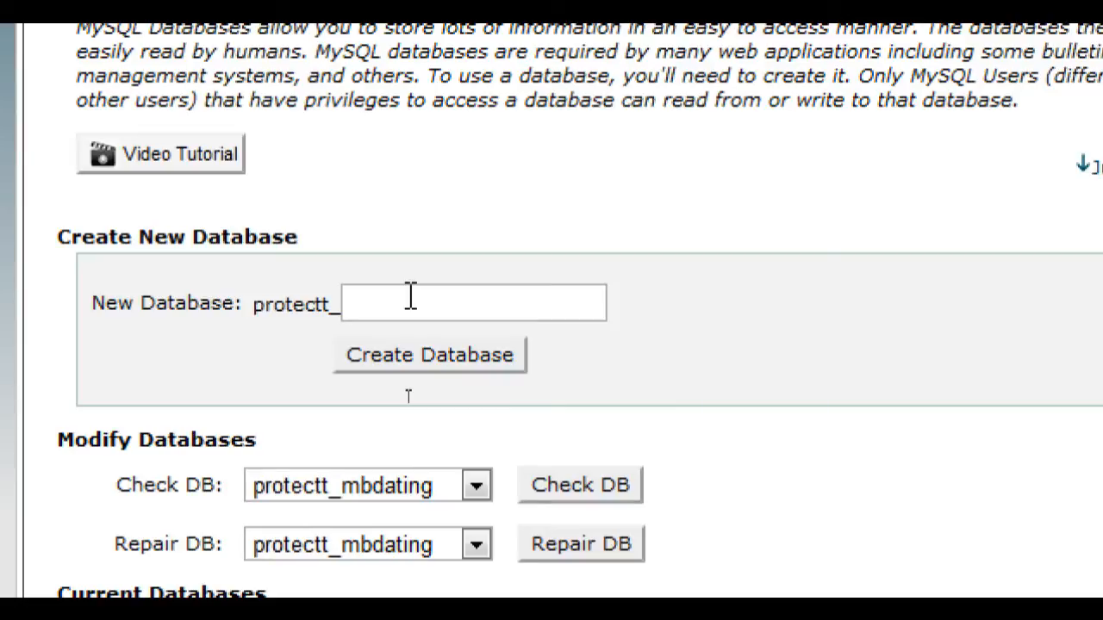
text(vb)
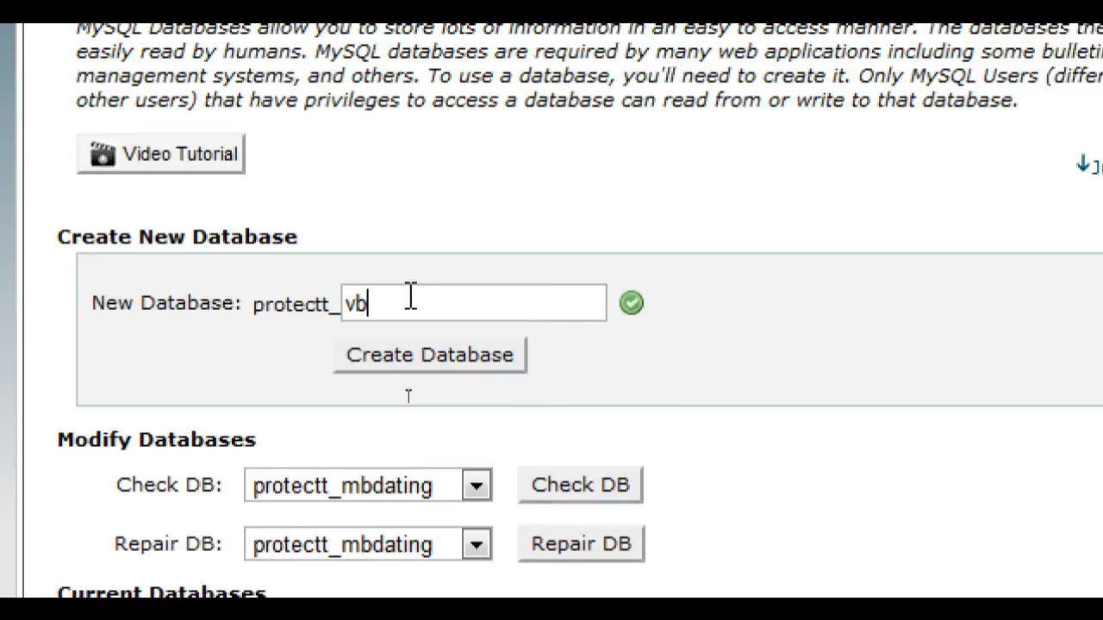
text(backup)
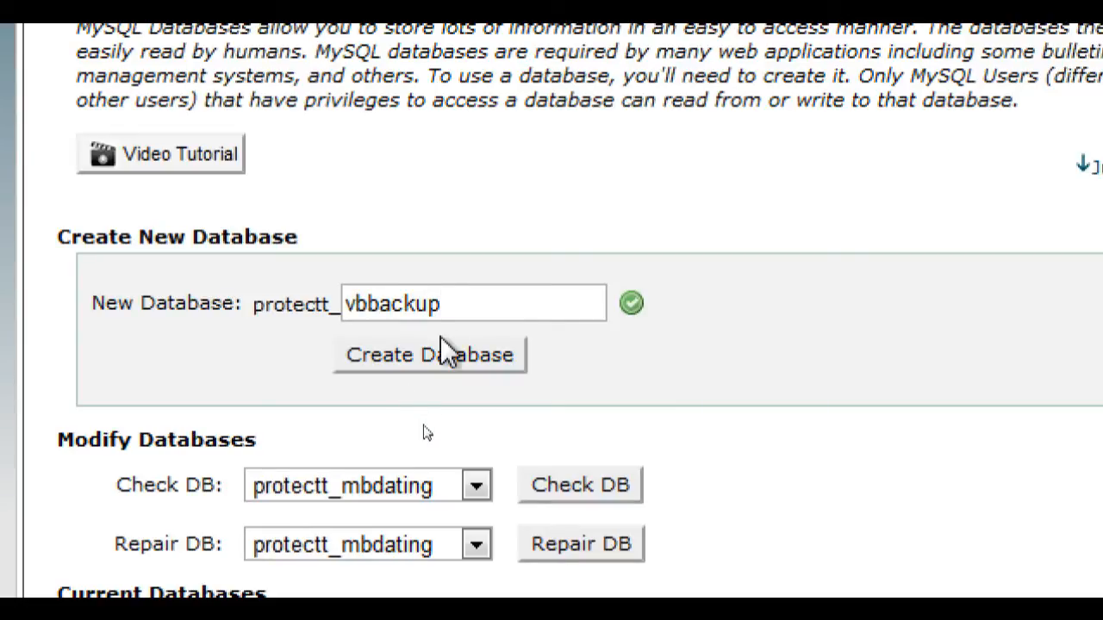
click(429, 354)
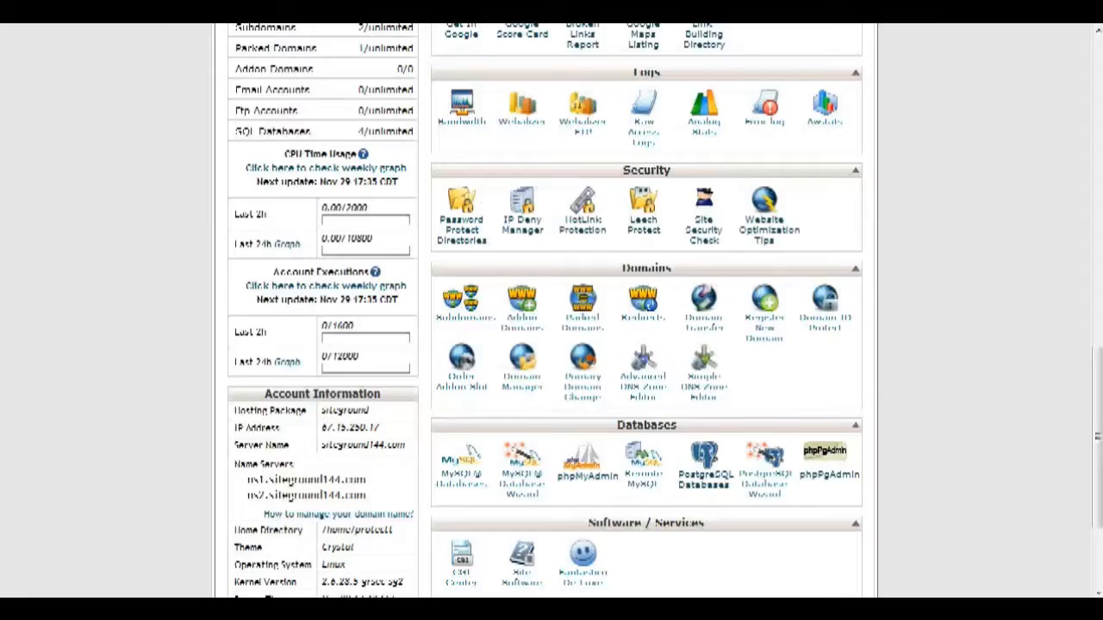
Launch phpMyAdmin from the cPanel Databases section
scroll(down, 3)
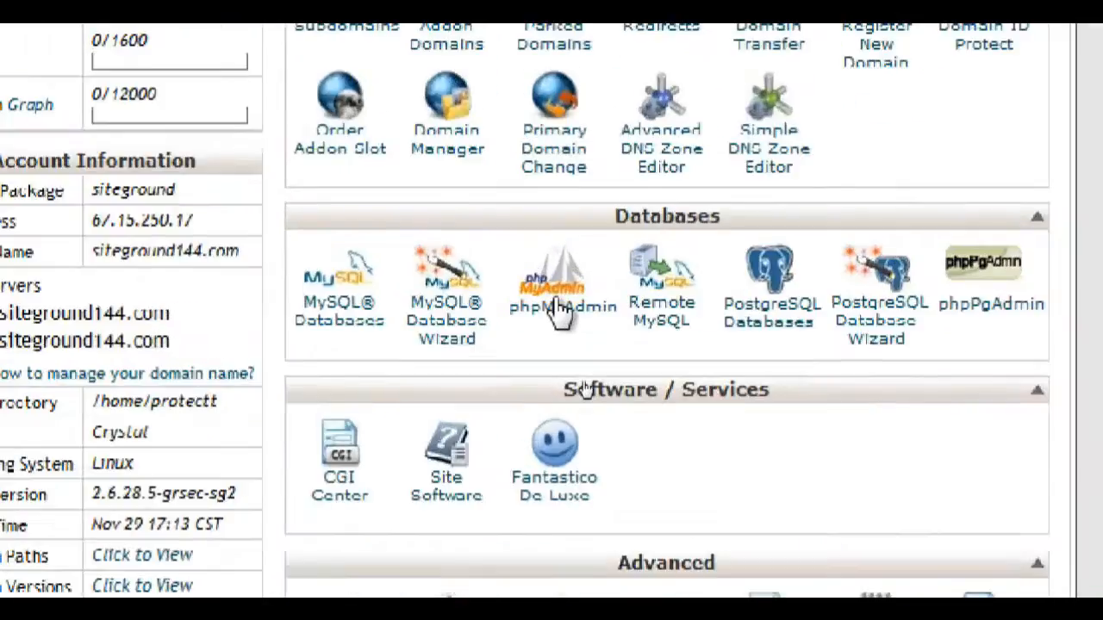
click(552, 284)
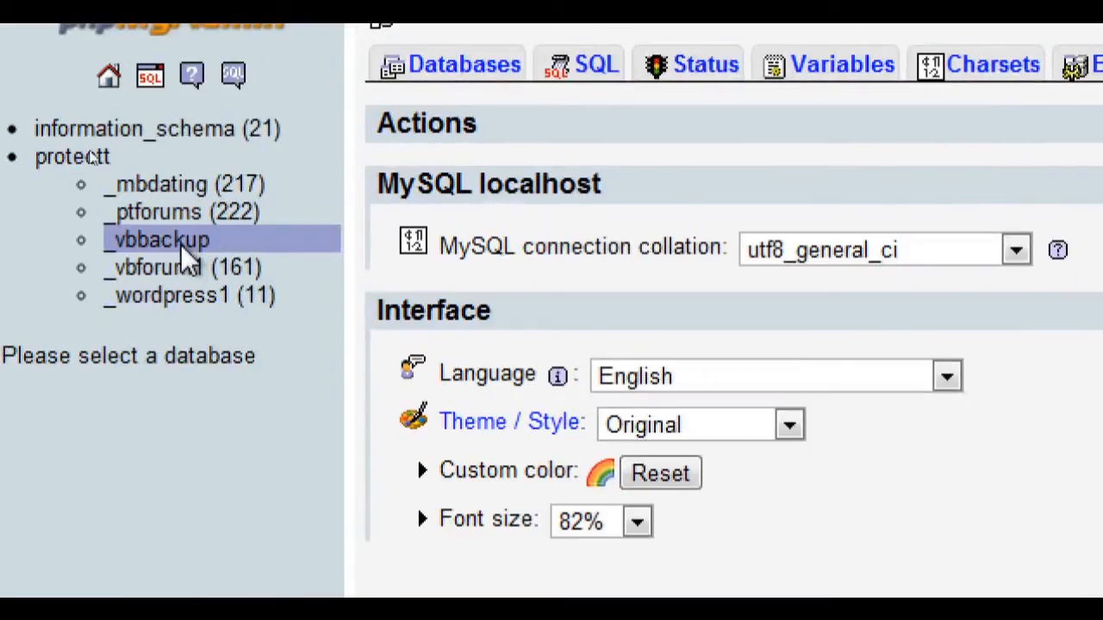
Select protectt_vbbackup and go to its Import page
click(160, 240)
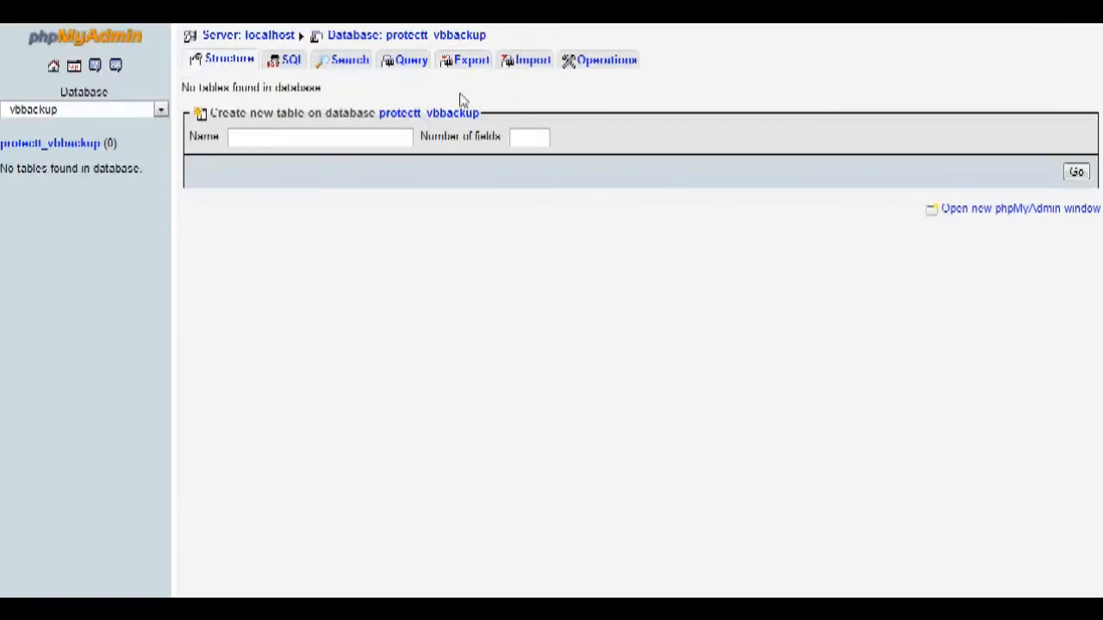
mouse_move(416, 181)
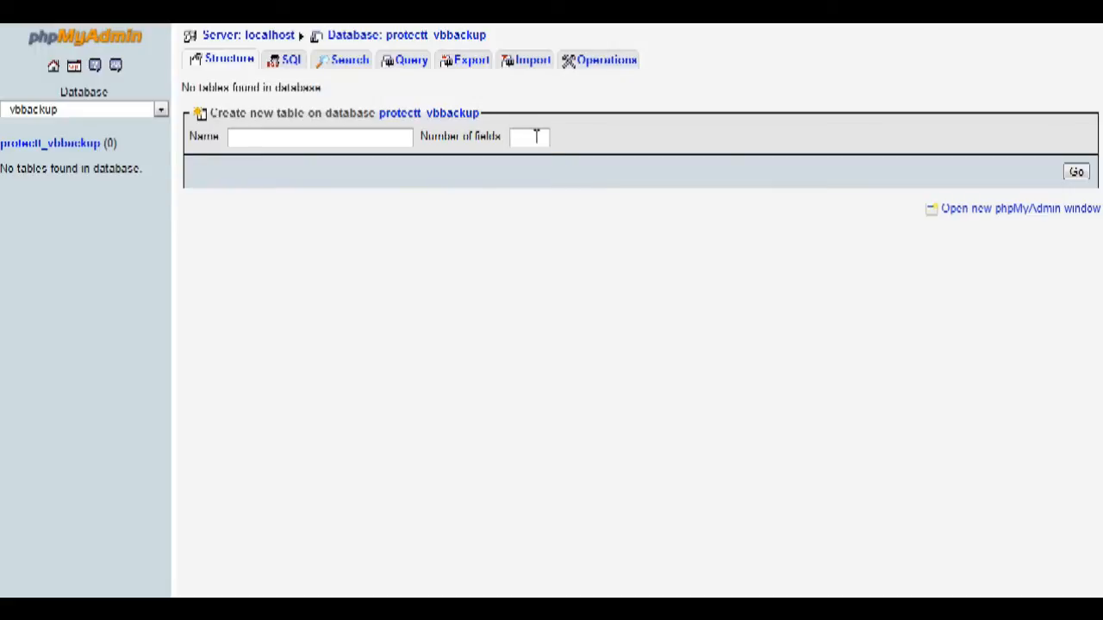
click(523, 60)
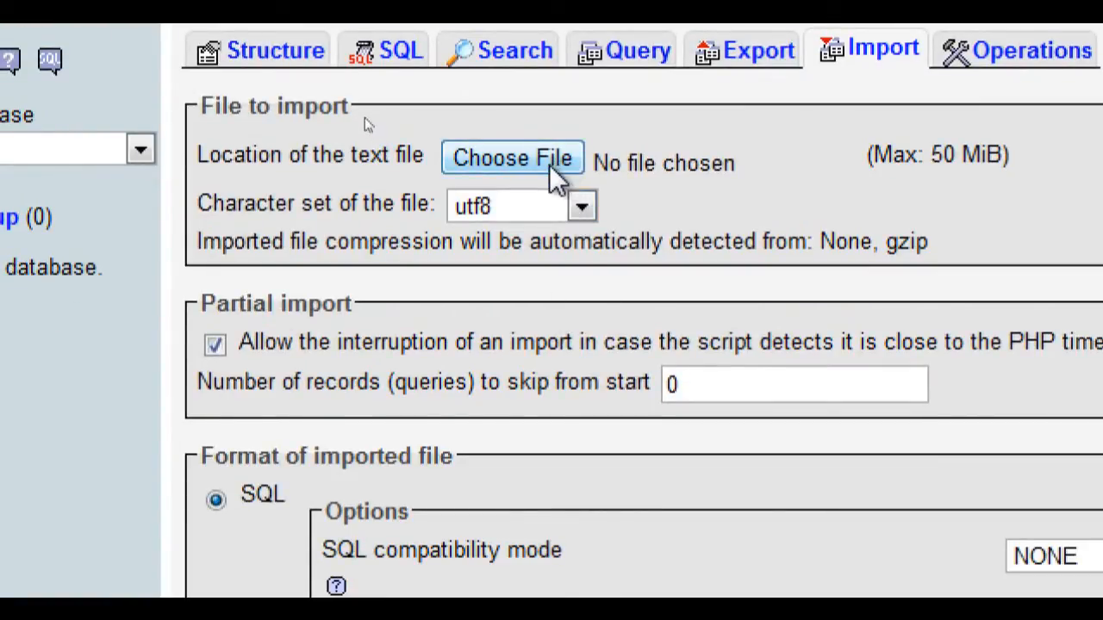
Choose vBBackup.sql as the import file
click(512, 158)
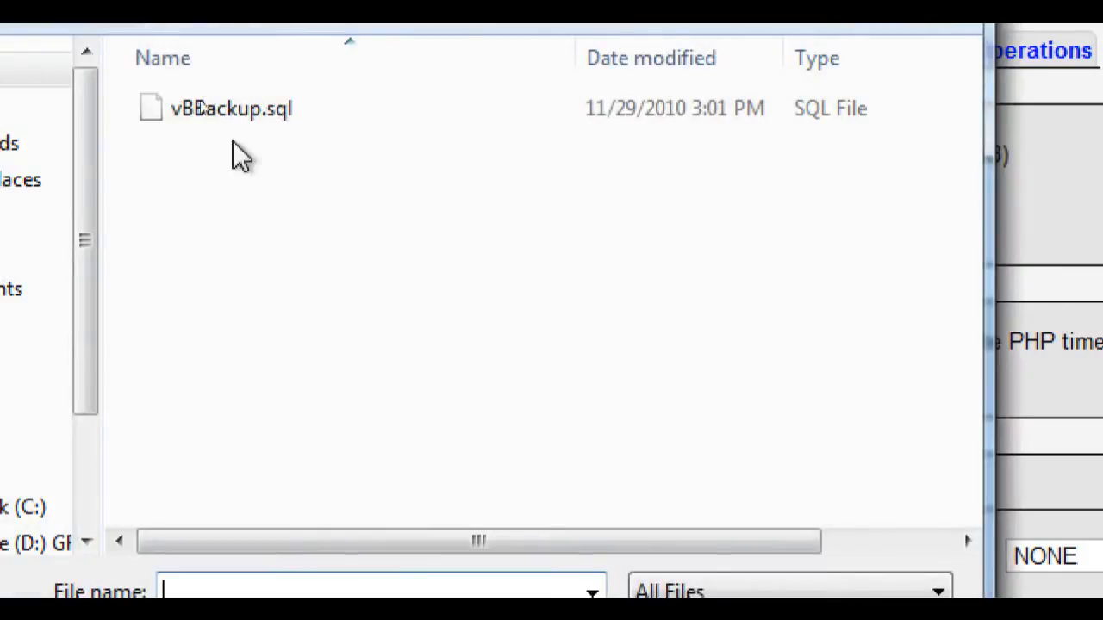
click(231, 108)
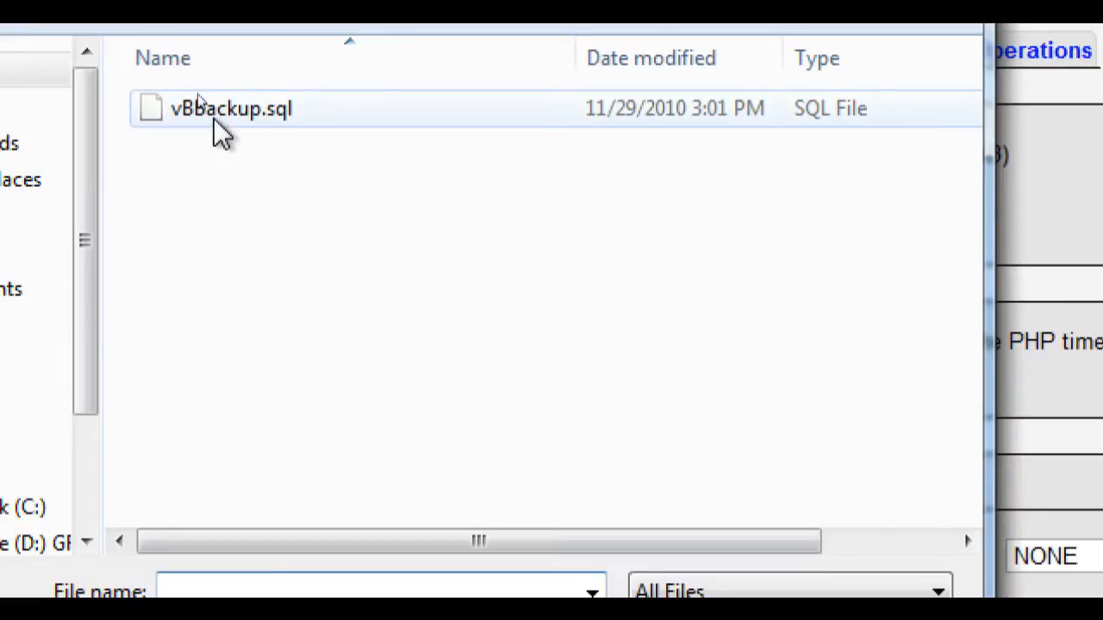
click(231, 107)
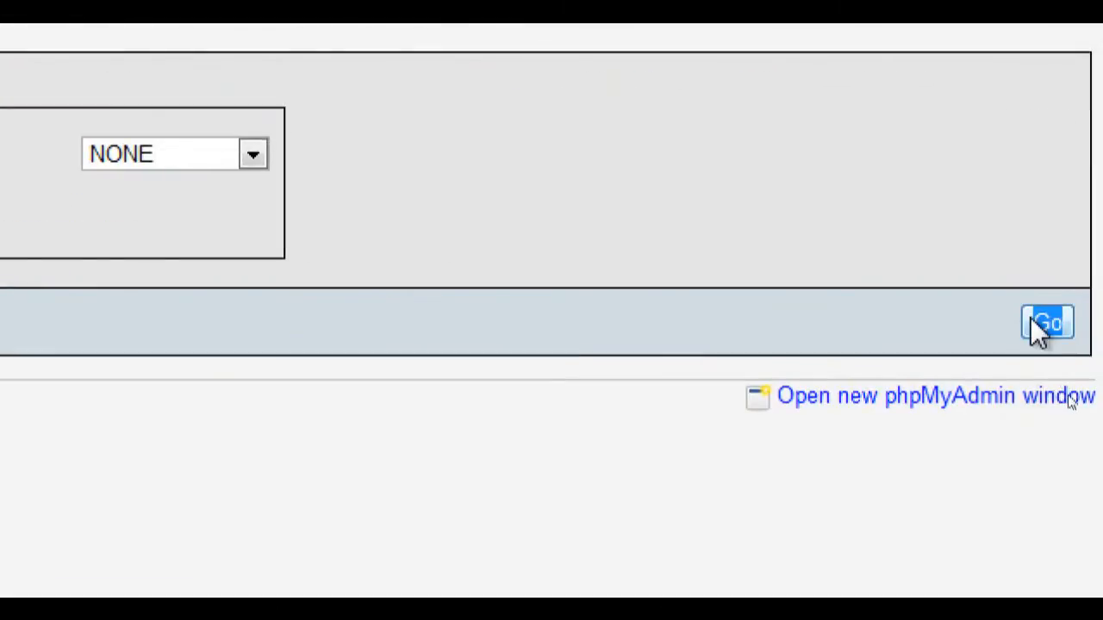
Run the import of vBBackup.sql, restoring 222 vBulletin tables
click(1048, 322)
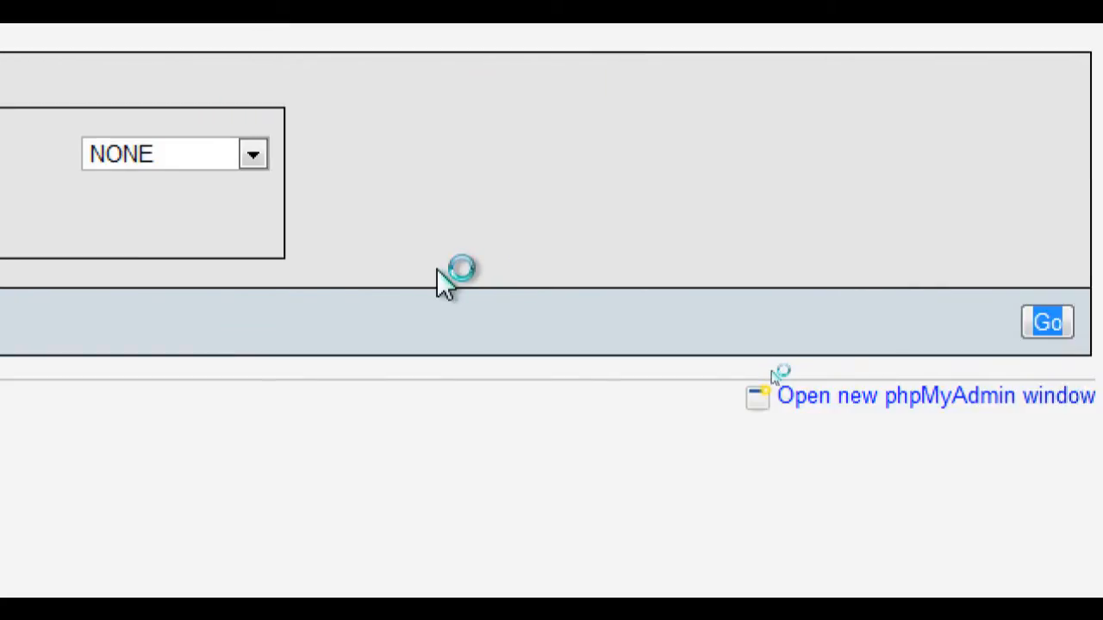
click(1046, 322)
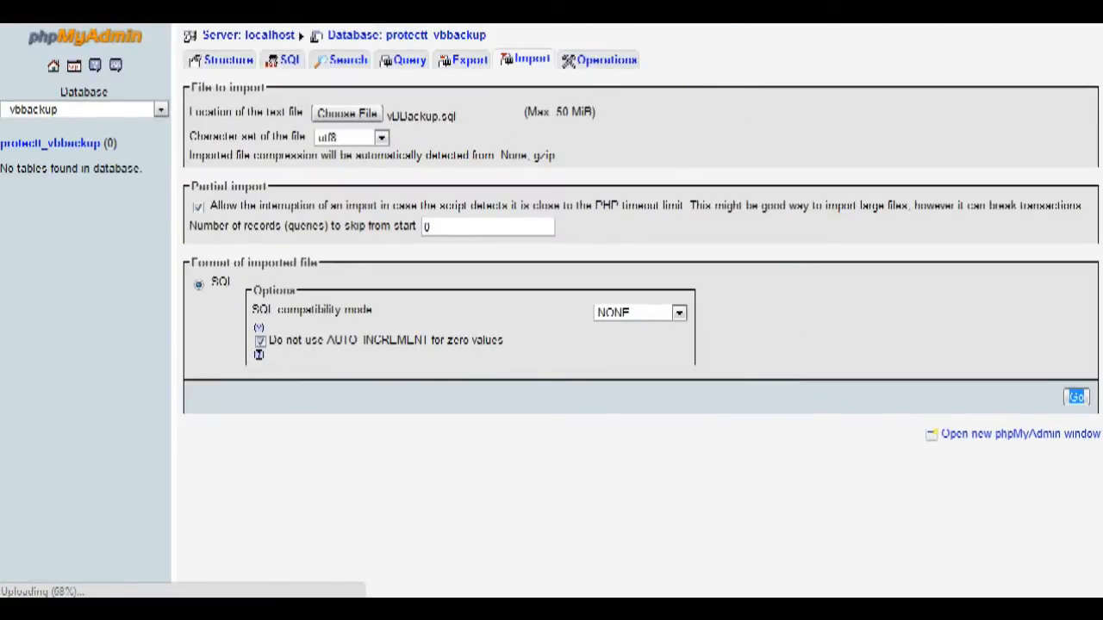
click(1076, 397)
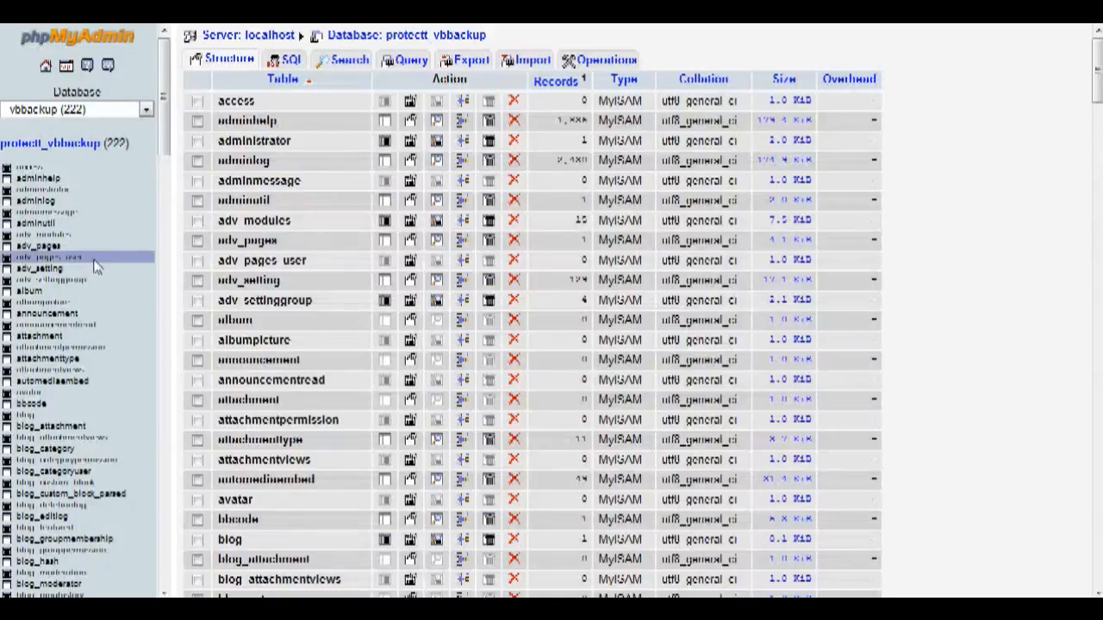
scroll(down, 3)
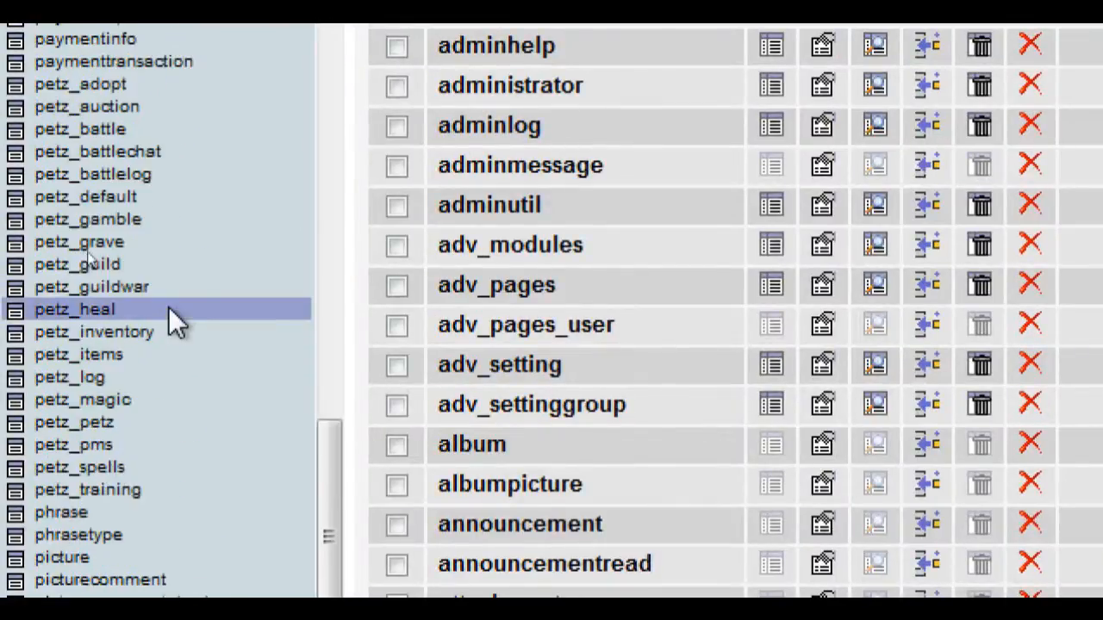
scroll(up, 3)
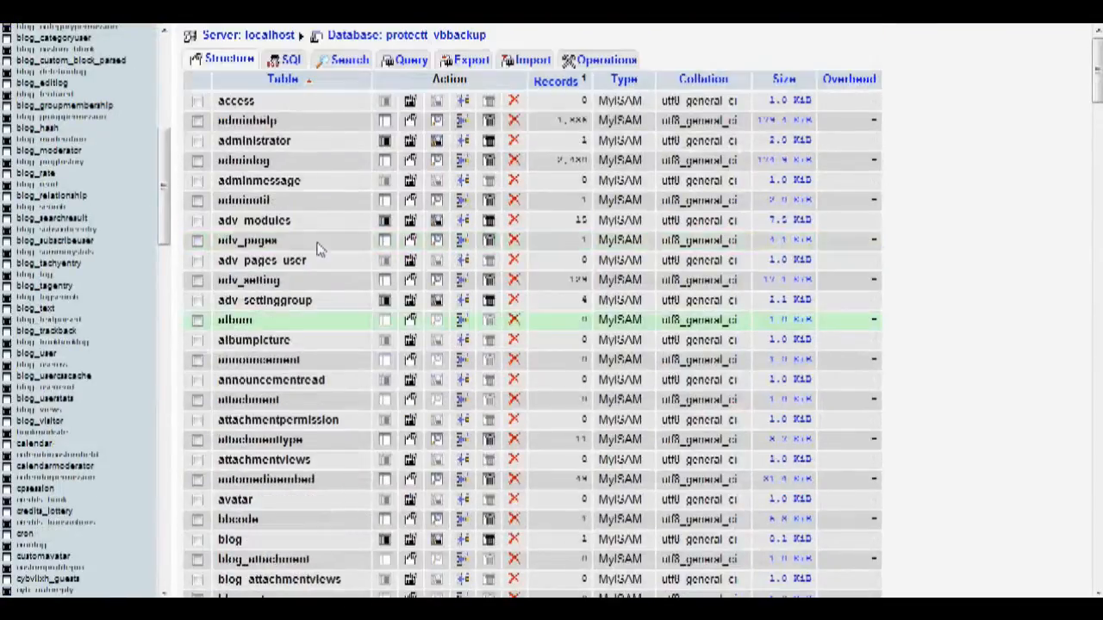
scroll(down, 3)
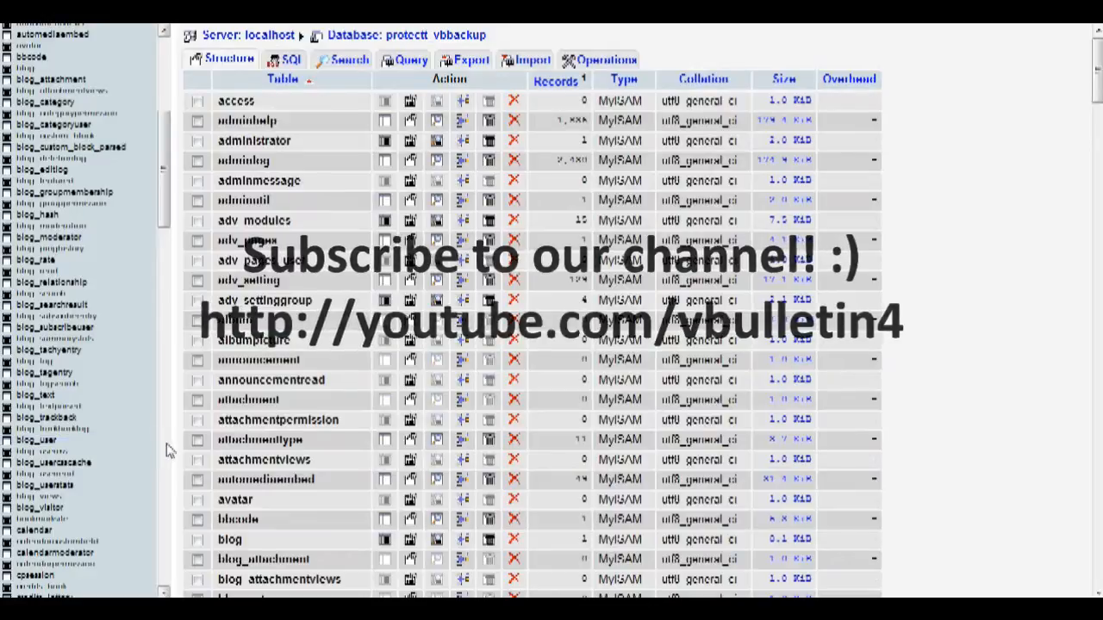
scroll(down, 3)
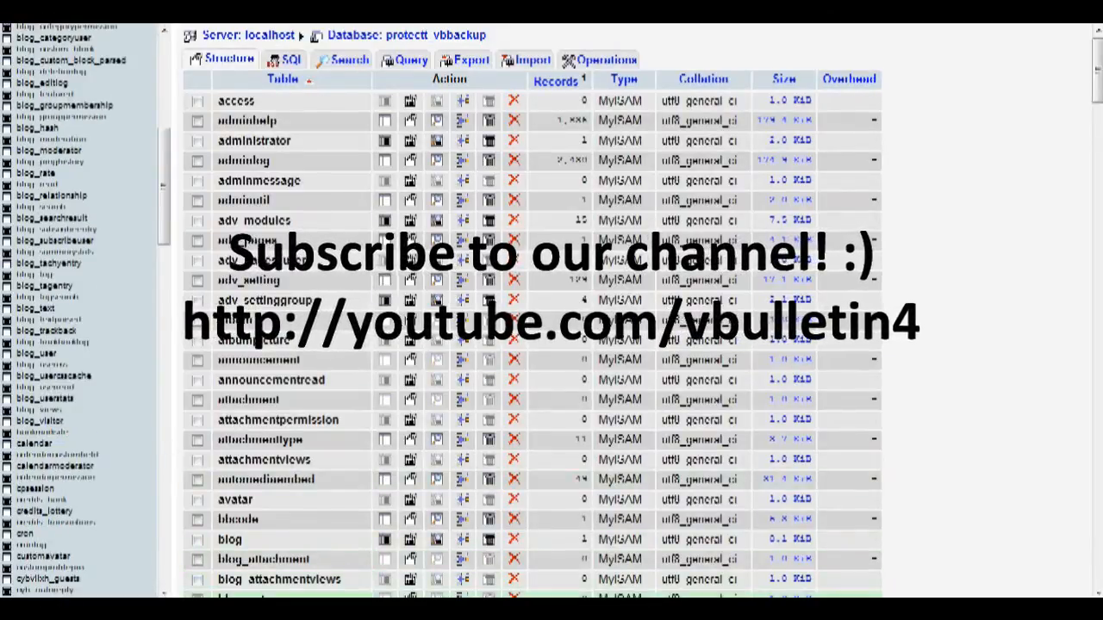